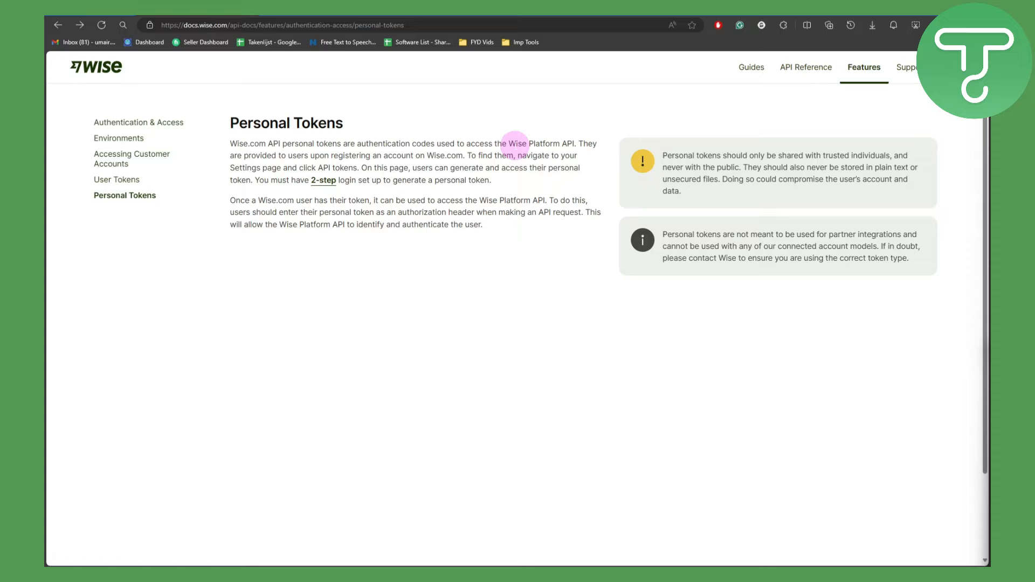
{"action": "mouse_move", "coordinate": [591, 144]}
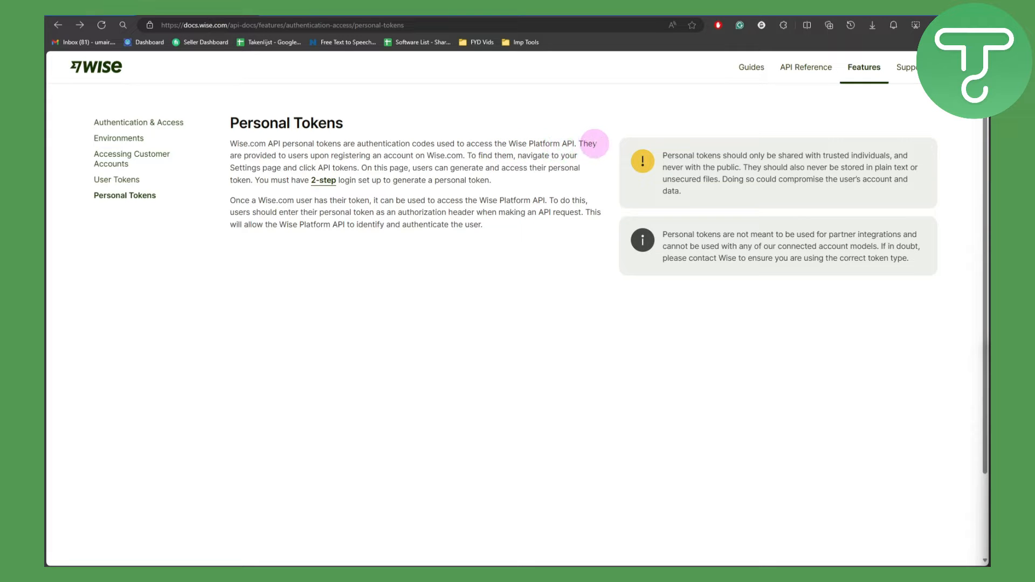
{"action": "mouse_move", "coordinate": [302, 157]}
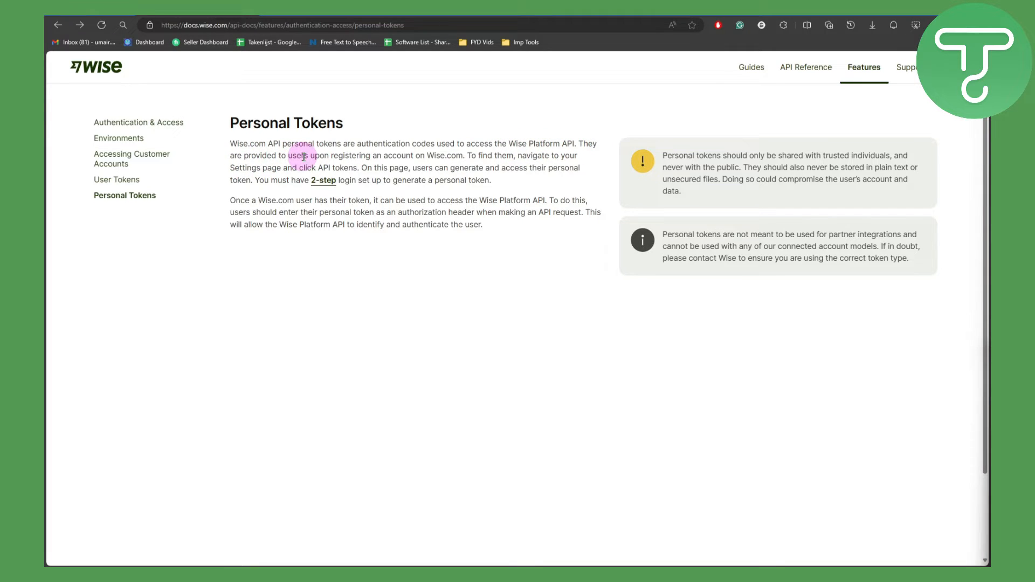
{"action": "mouse_move", "coordinate": [386, 157]}
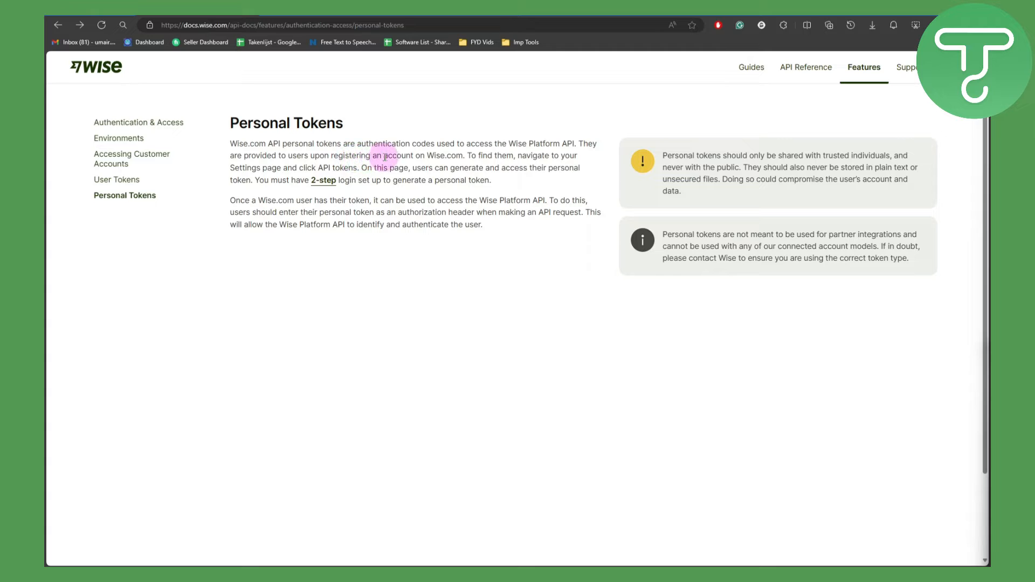
{"action": "mouse_move", "coordinate": [471, 157]}
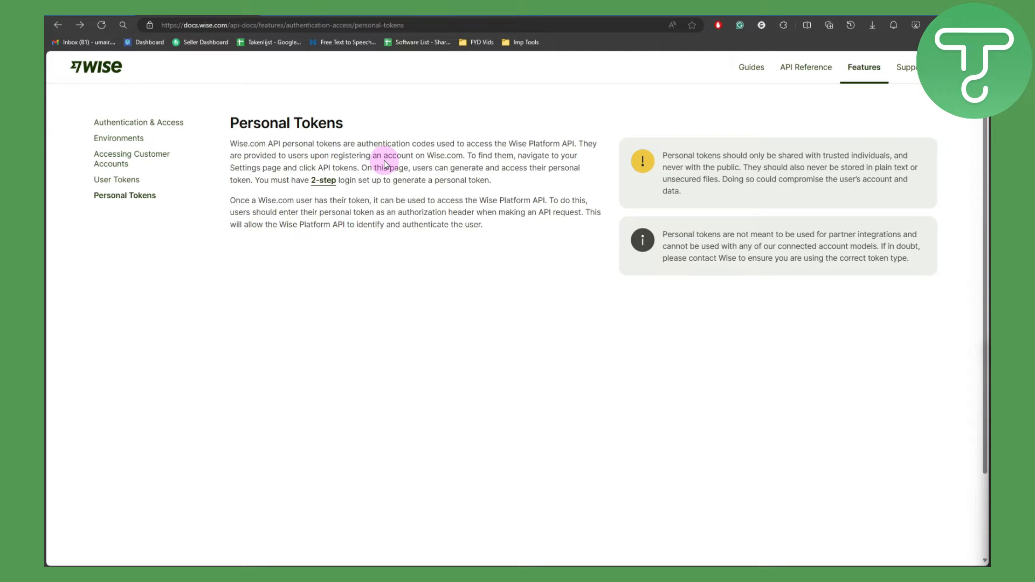
{"action": "mouse_move", "coordinate": [475, 164]}
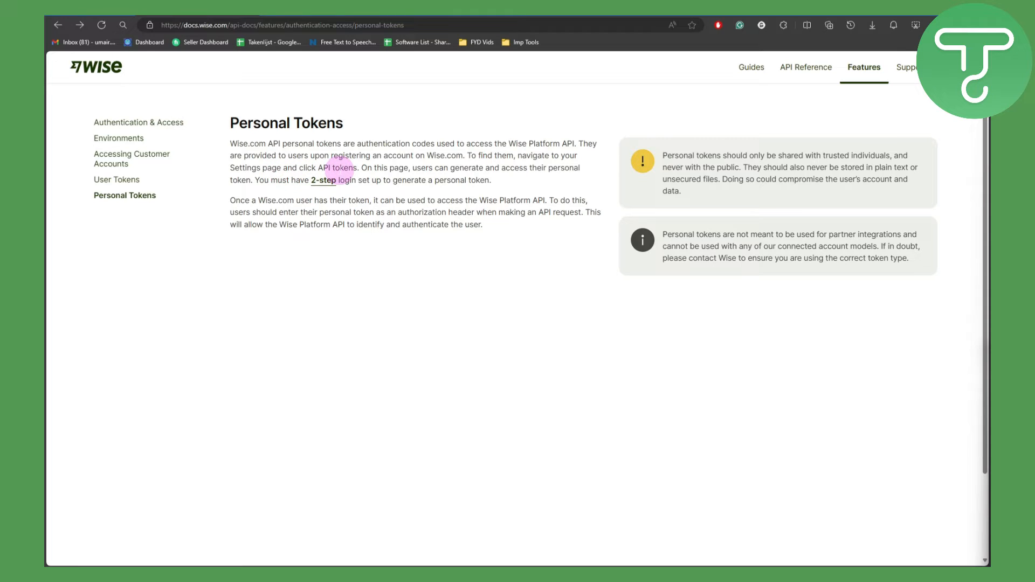
{"action": "mouse_move", "coordinate": [383, 170]}
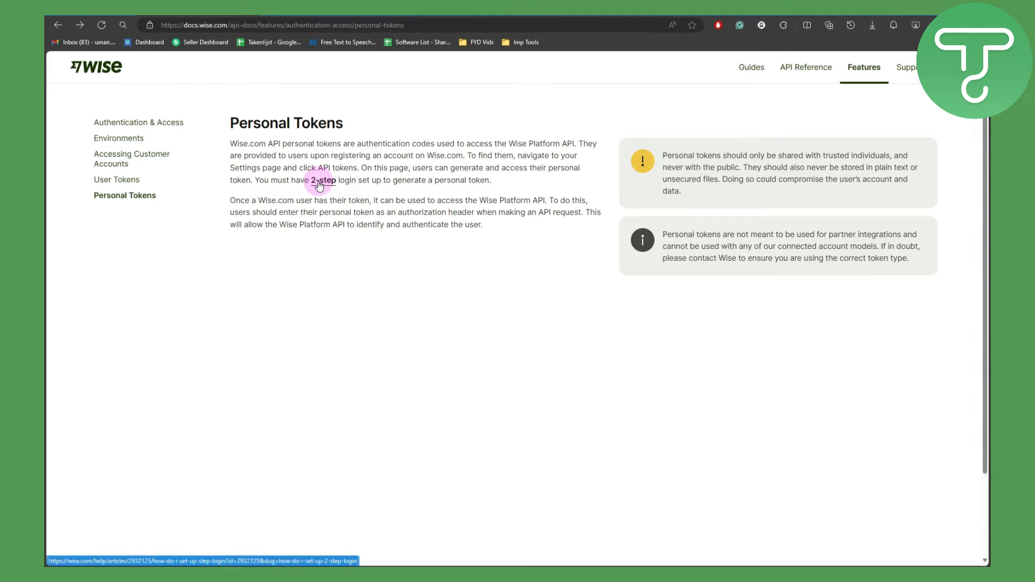
- Follow the '2-step' link and read through the help article's website and app verification steps
{"action": "left_click", "coordinate": [322, 180]}
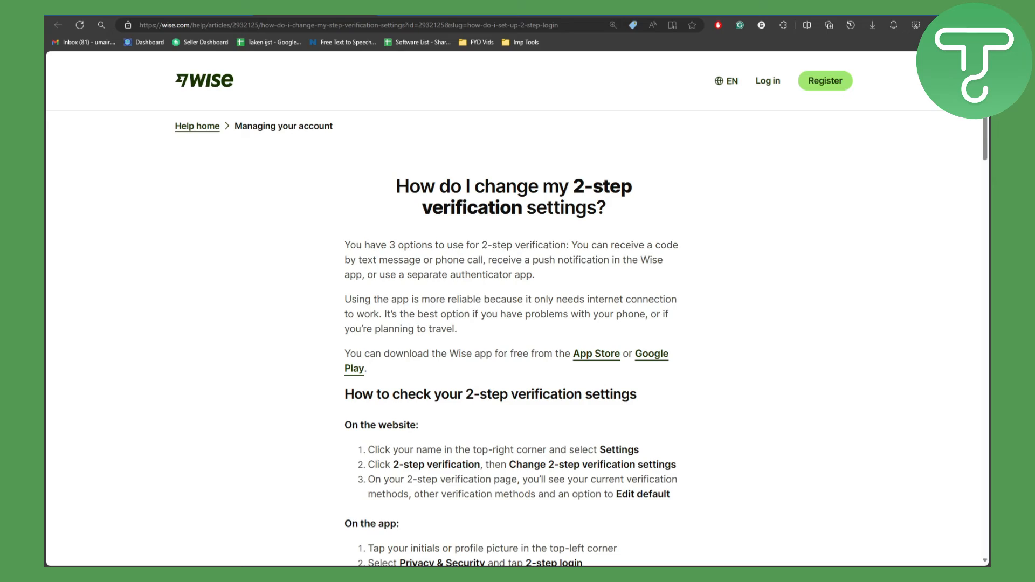
{"action": "scroll", "scroll_direction": "down", "scroll_amount": 3}
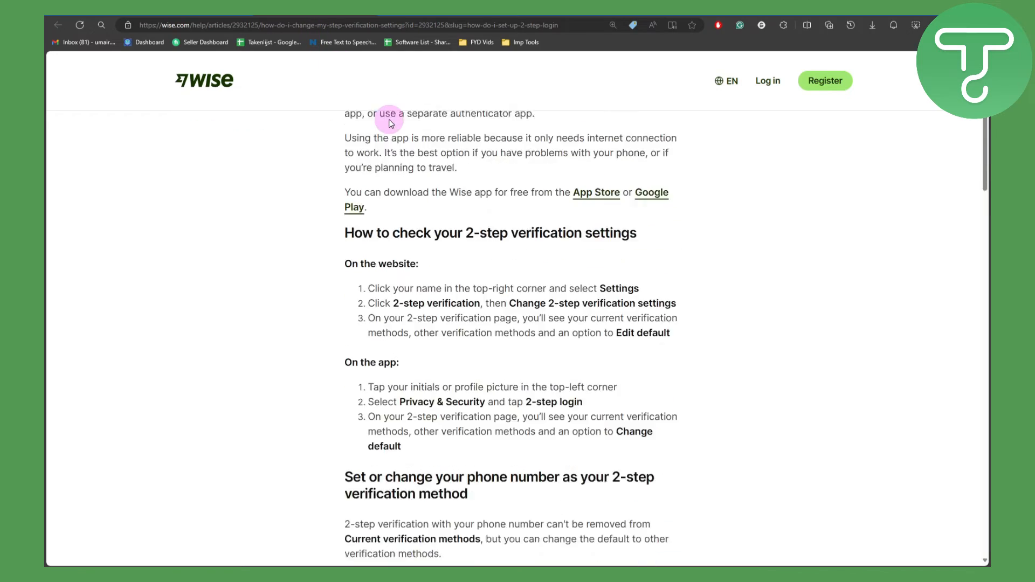
{"action": "scroll", "scroll_direction": "down", "scroll_amount": 3}
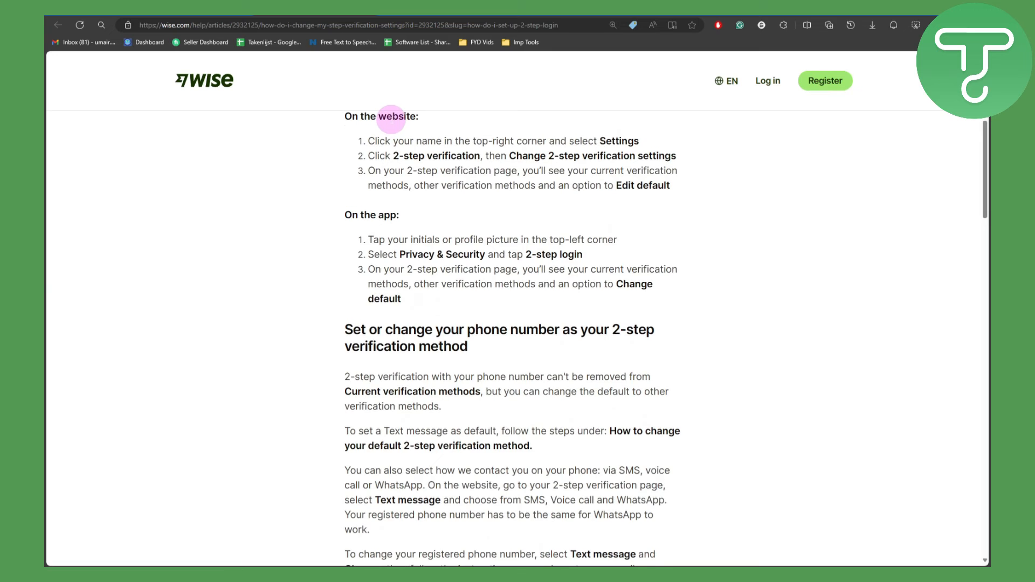
{"action": "scroll", "scroll_direction": "up", "scroll_amount": 3}
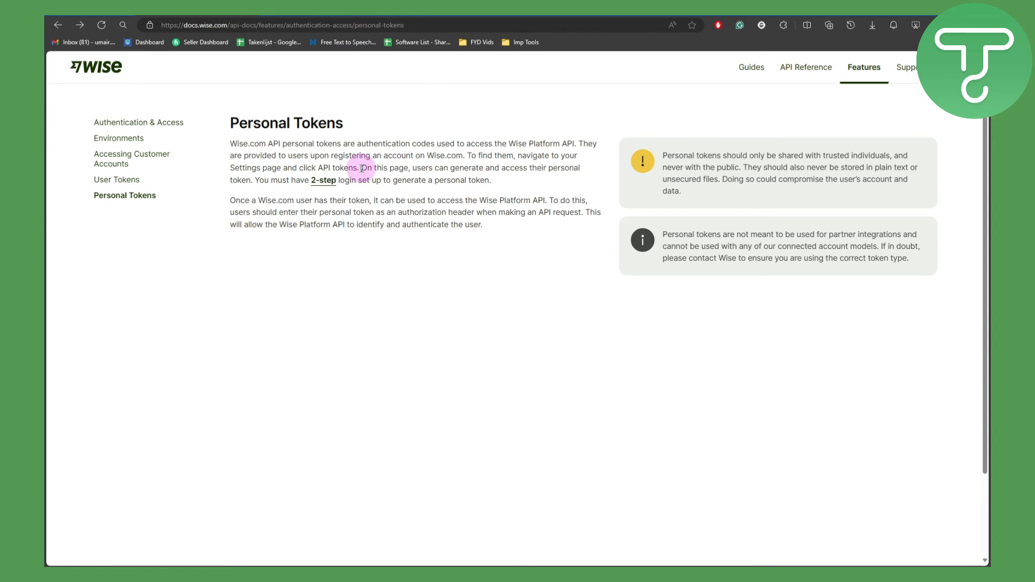
{"action": "mouse_move", "coordinate": [324, 180]}
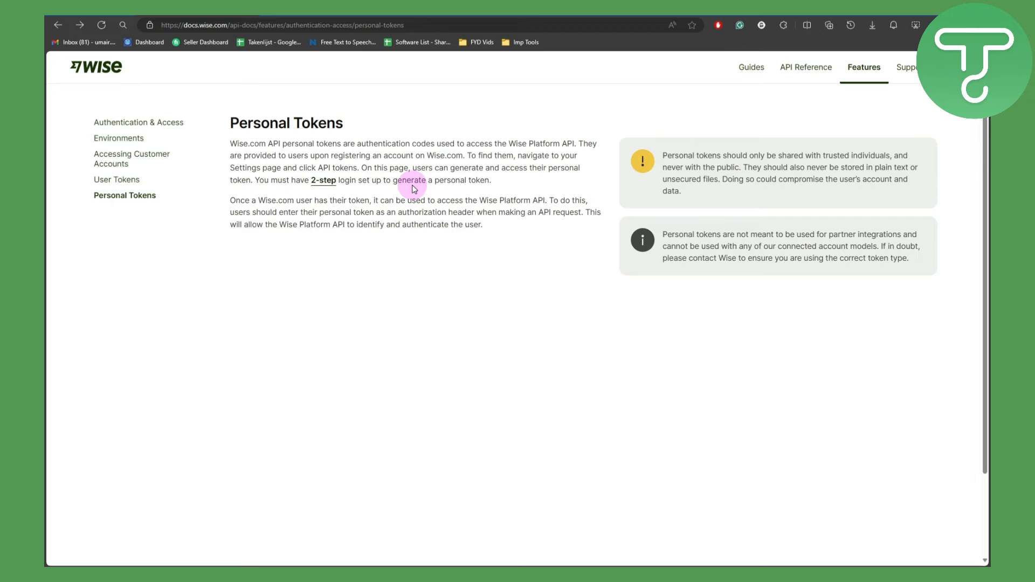
{"action": "mouse_move", "coordinate": [293, 204]}
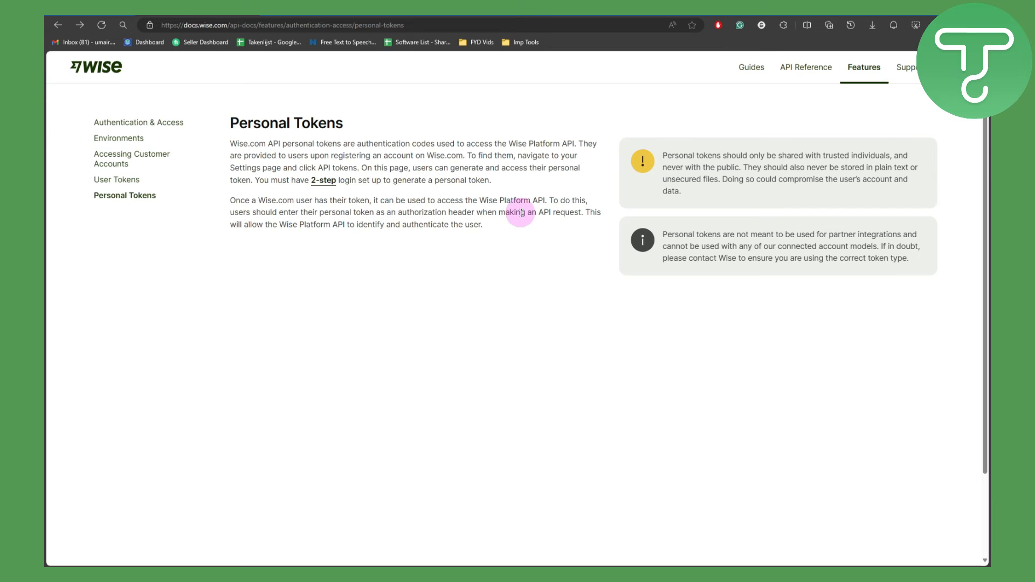
{"action": "mouse_move", "coordinate": [330, 237]}
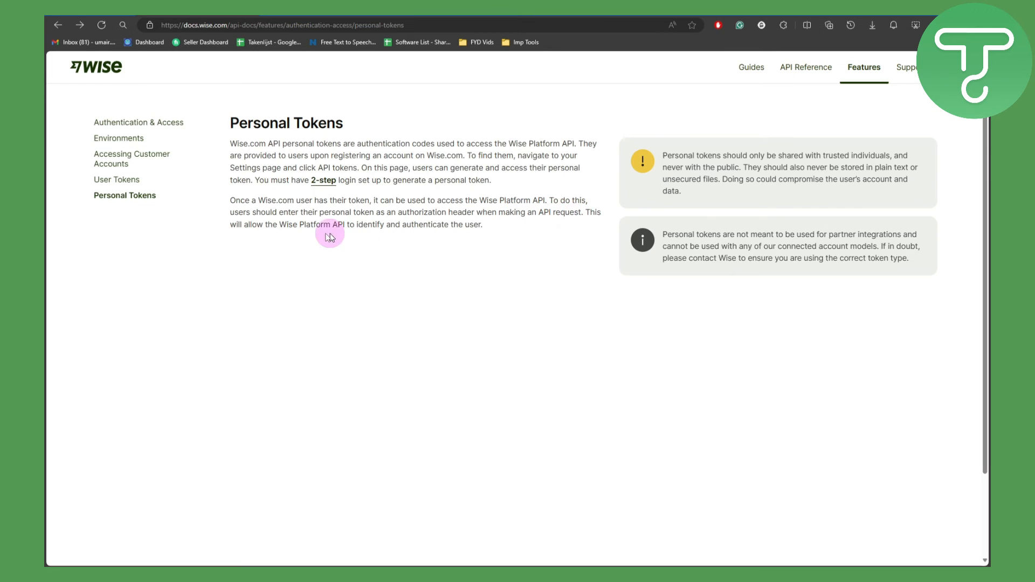
{"action": "mouse_move", "coordinate": [337, 228]}
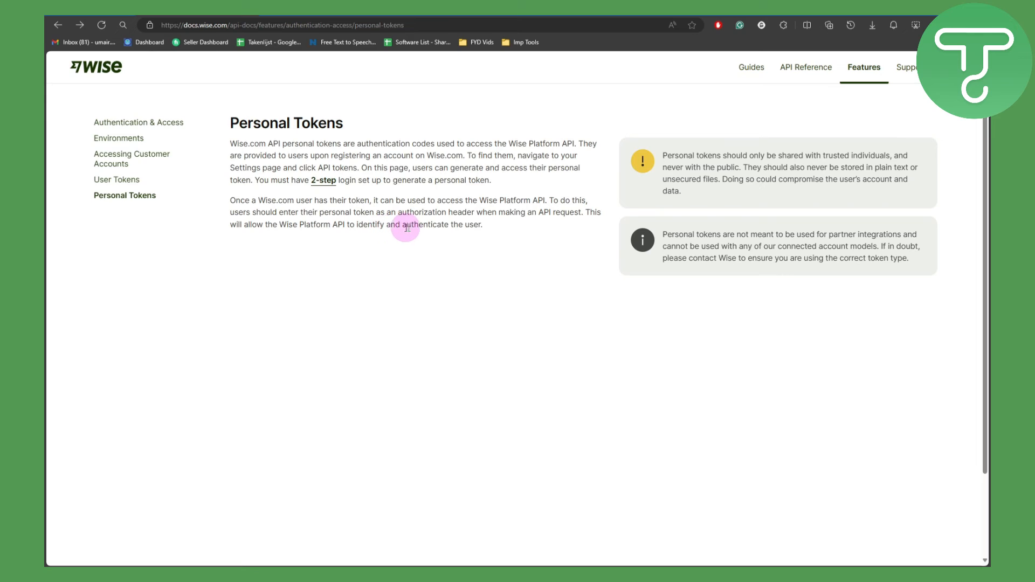
{"action": "mouse_move", "coordinate": [428, 227]}
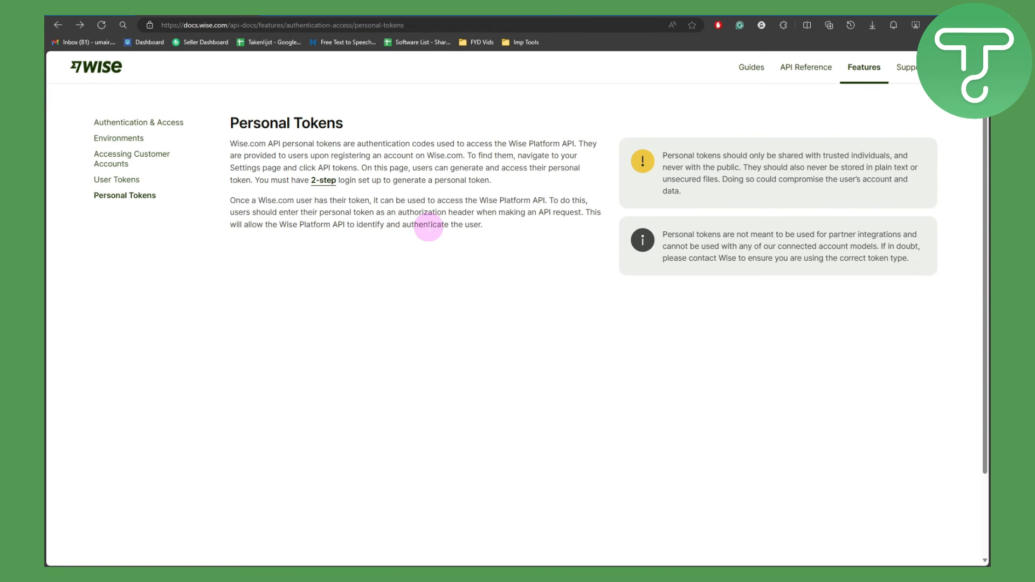
{"action": "mouse_move", "coordinate": [483, 255]}
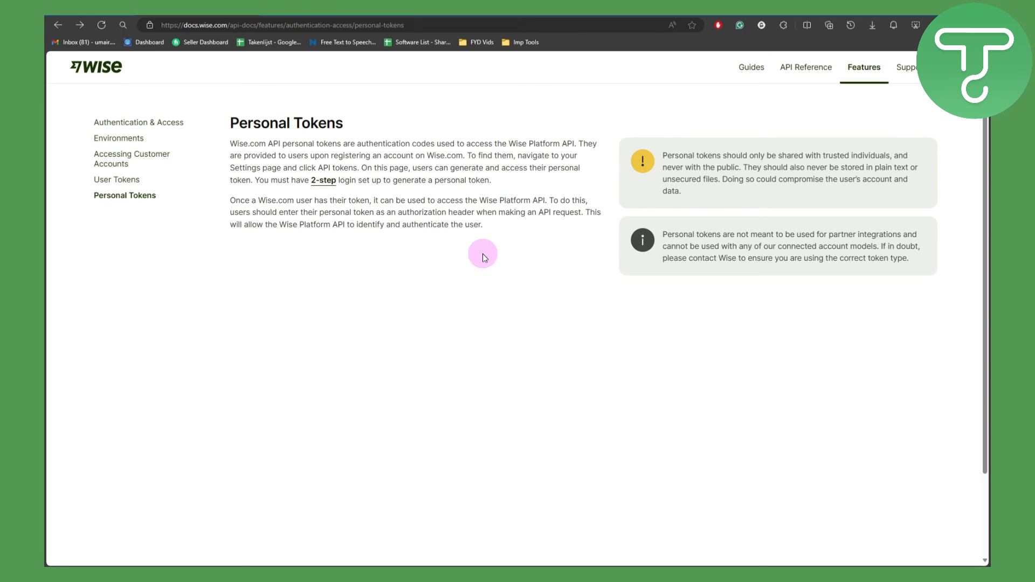
{"action": "mouse_move", "coordinate": [483, 257]}
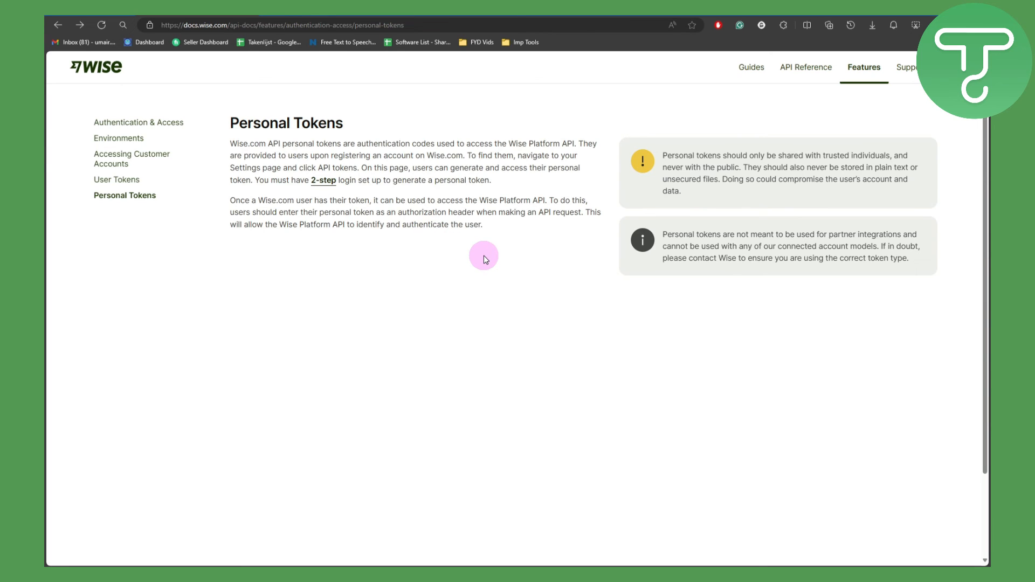